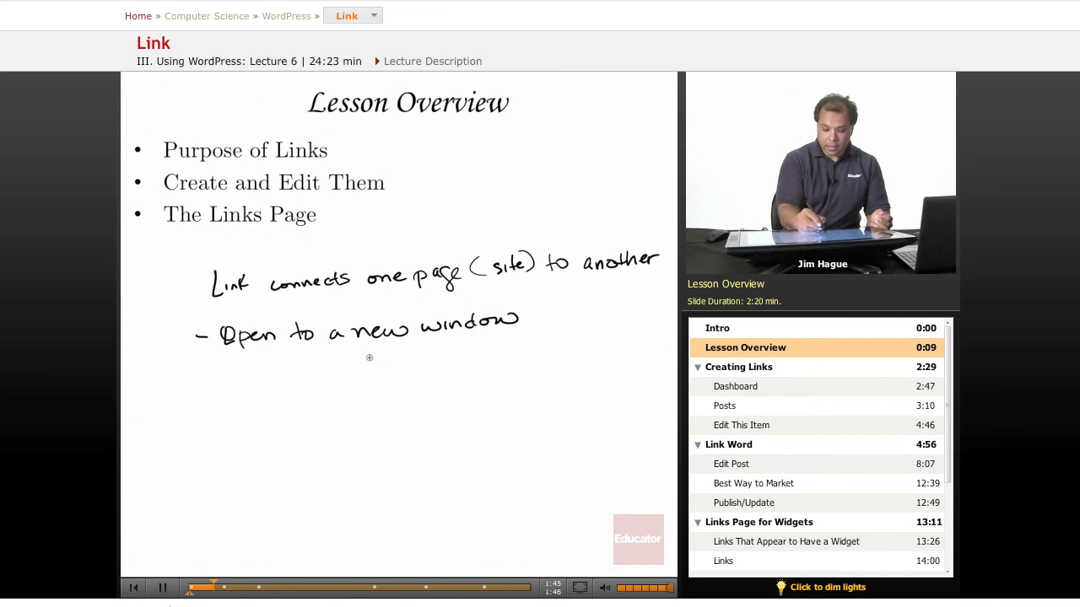
{"action": "mouse_move", "coordinate": [392, 358]}
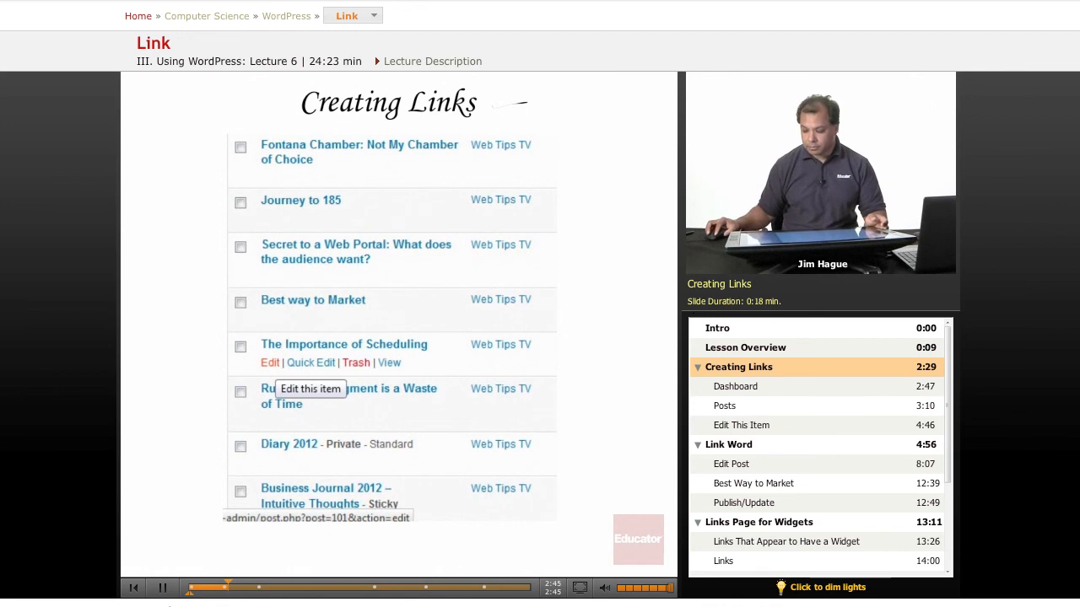
Advance the lecture to the Creating Links slide showing the WordPress Posts screen
{"action": "left_click", "coordinate": [736, 386]}
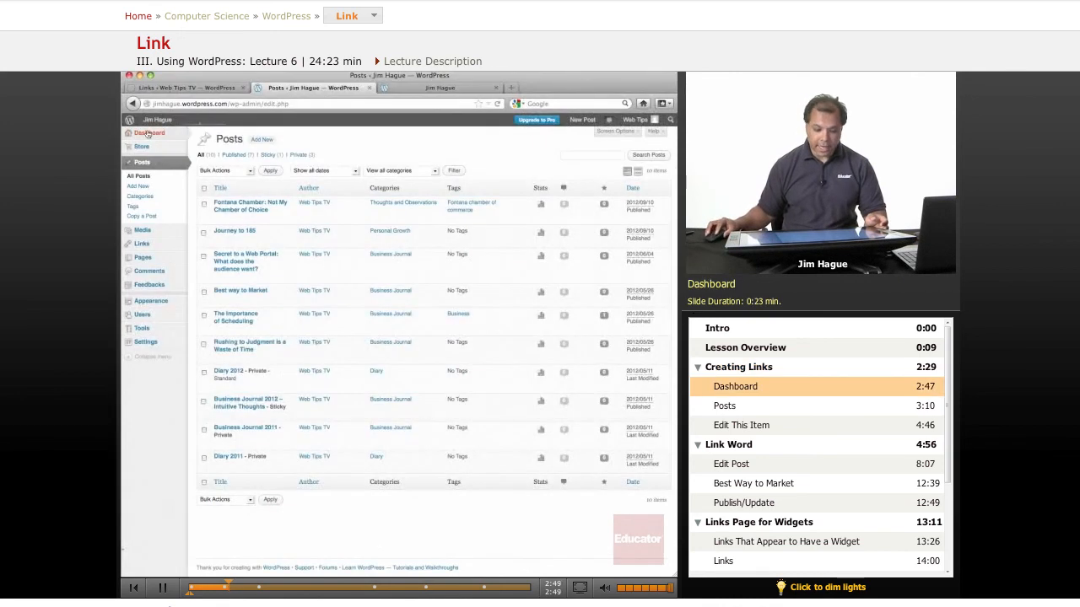
Go to the Dashboard home and hover the Store menu to preview its options
{"action": "left_click", "coordinate": [148, 133]}
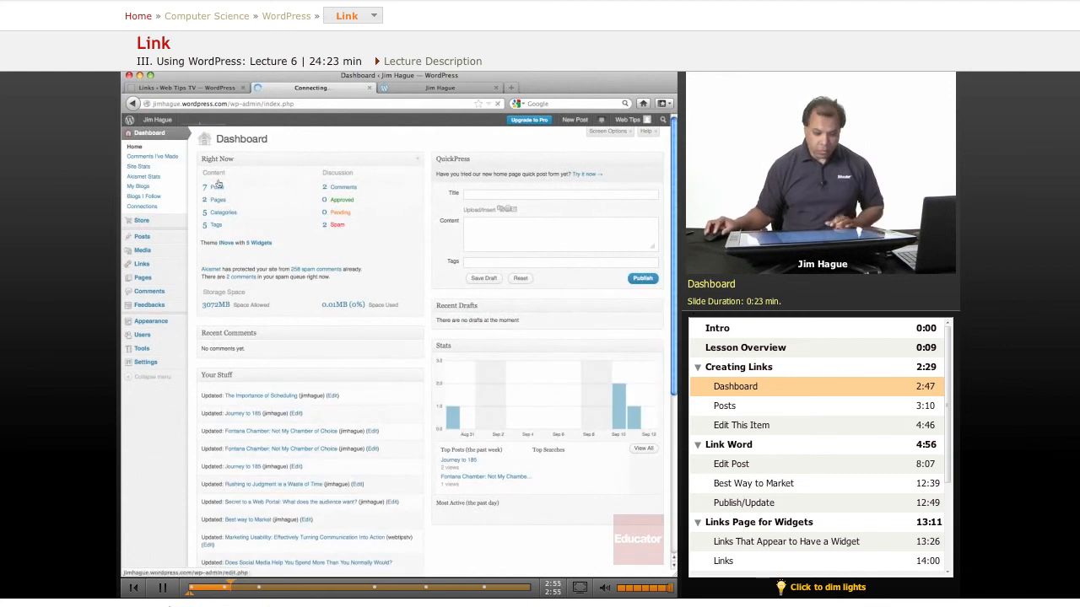
{"action": "left_click", "coordinate": [142, 219]}
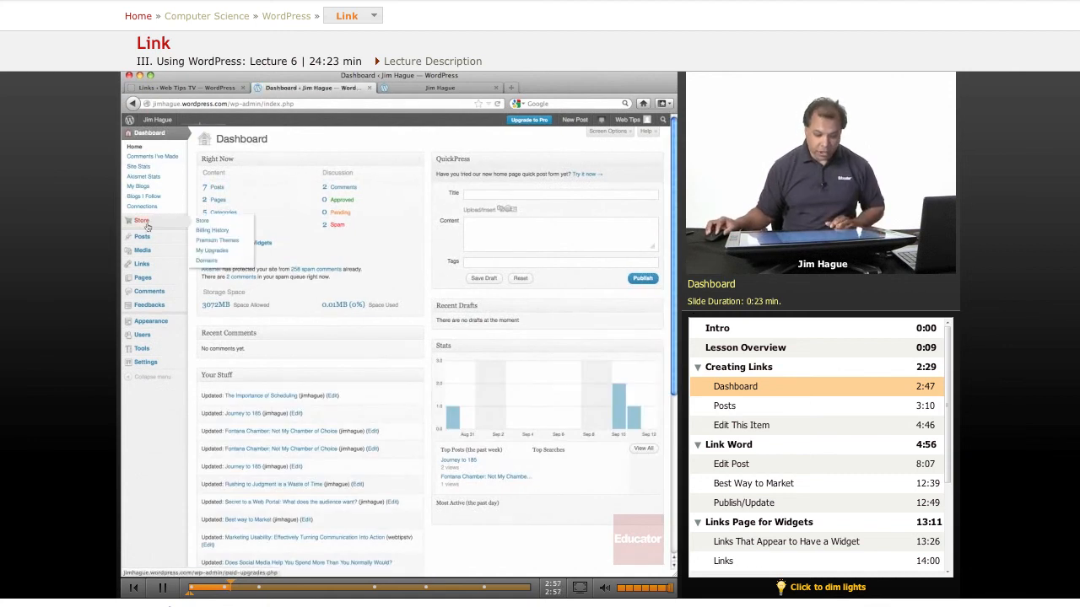
{"action": "mouse_move", "coordinate": [141, 236]}
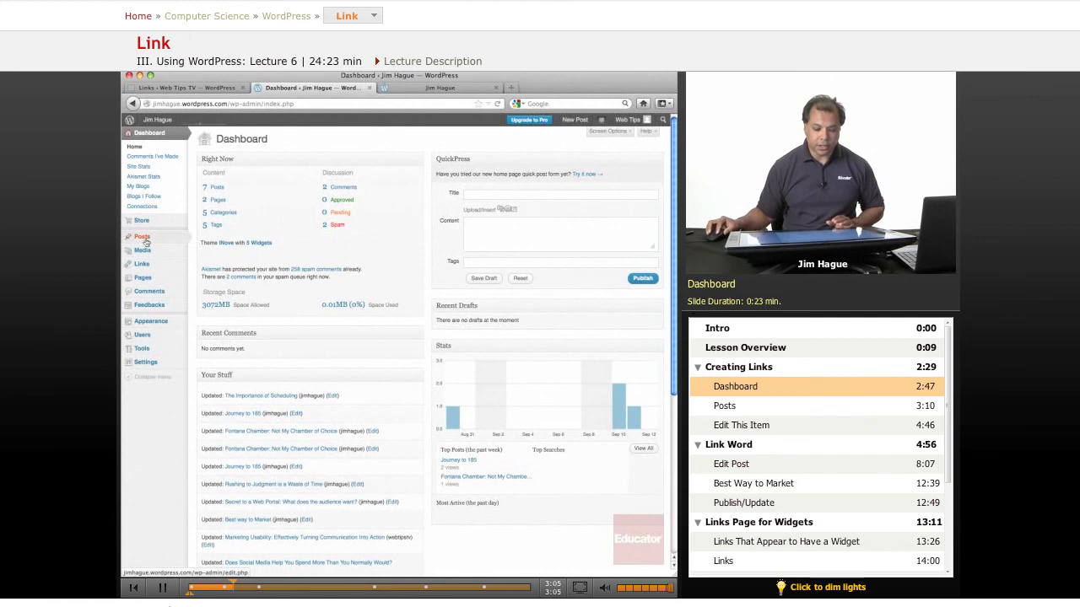
Open Posts > All Posts and start editing 'The Importance of Scheduling'
{"action": "left_click", "coordinate": [141, 236]}
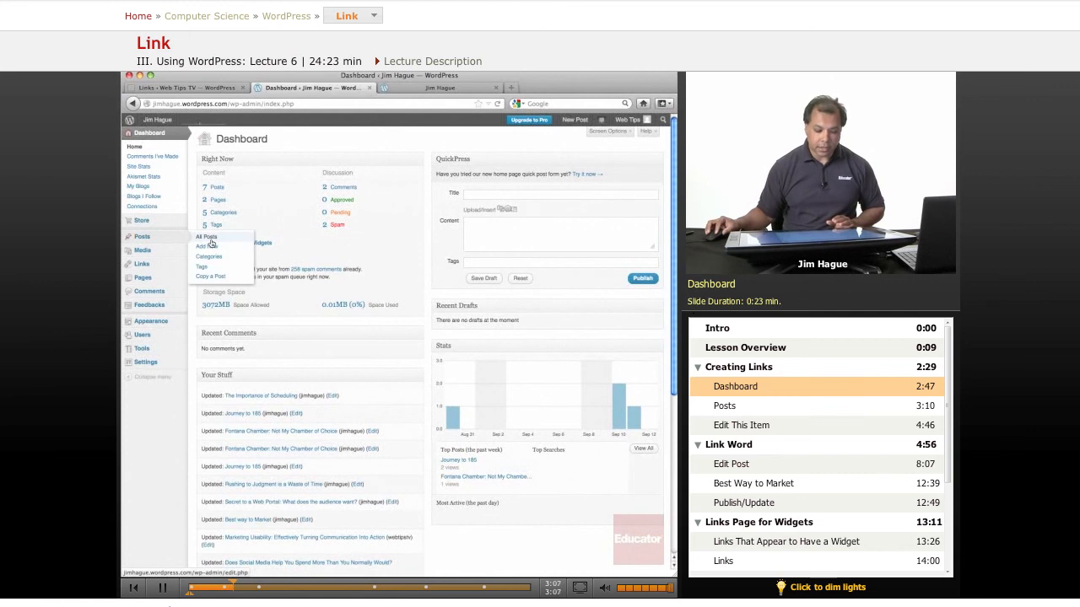
{"action": "left_click", "coordinate": [205, 237]}
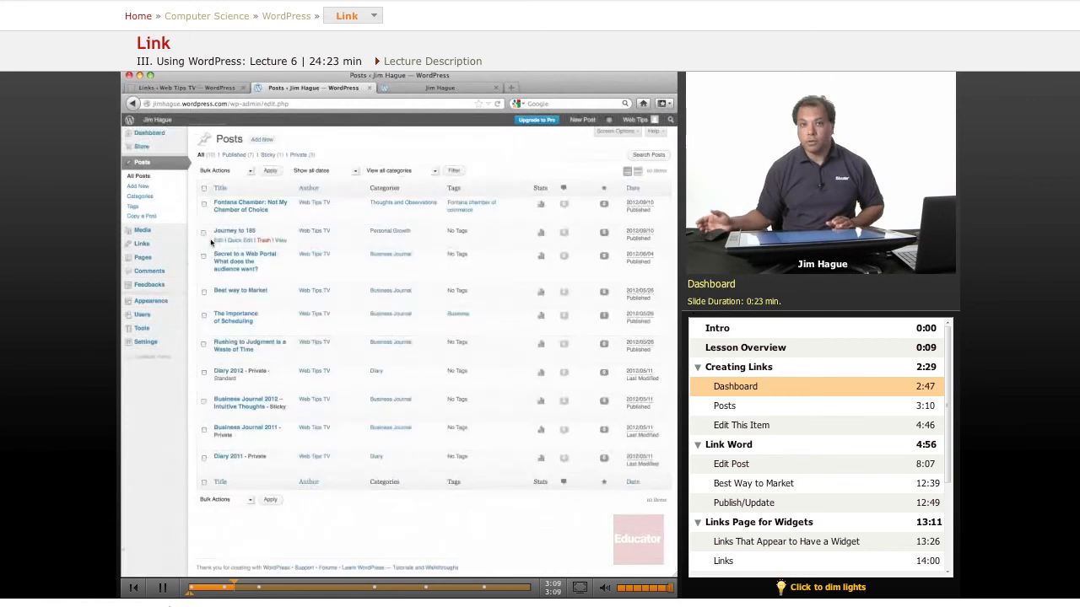
{"action": "left_click", "coordinate": [723, 405]}
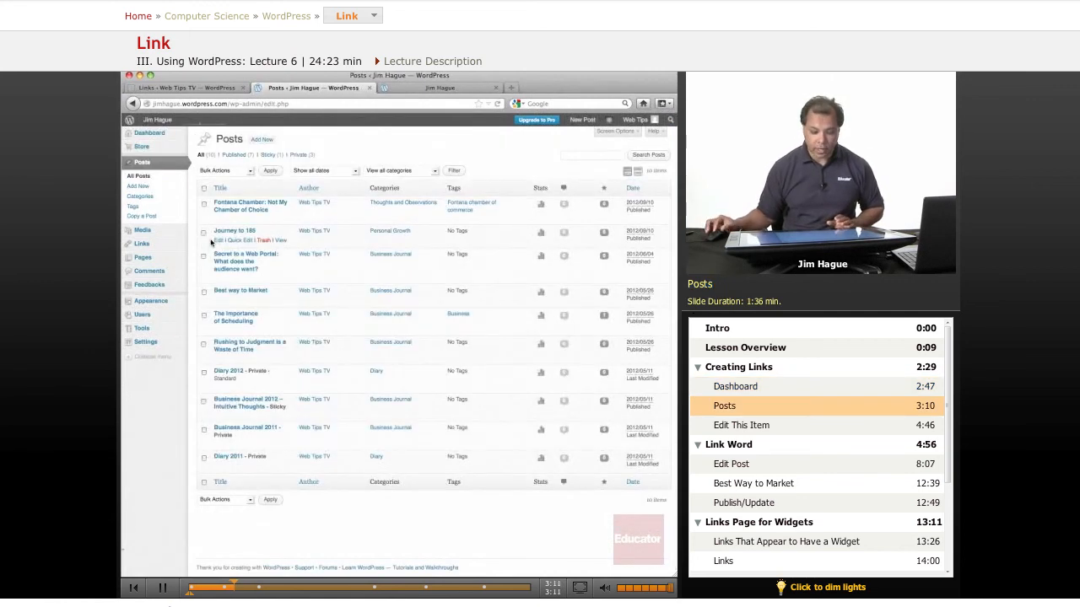
{"action": "mouse_move", "coordinate": [245, 307]}
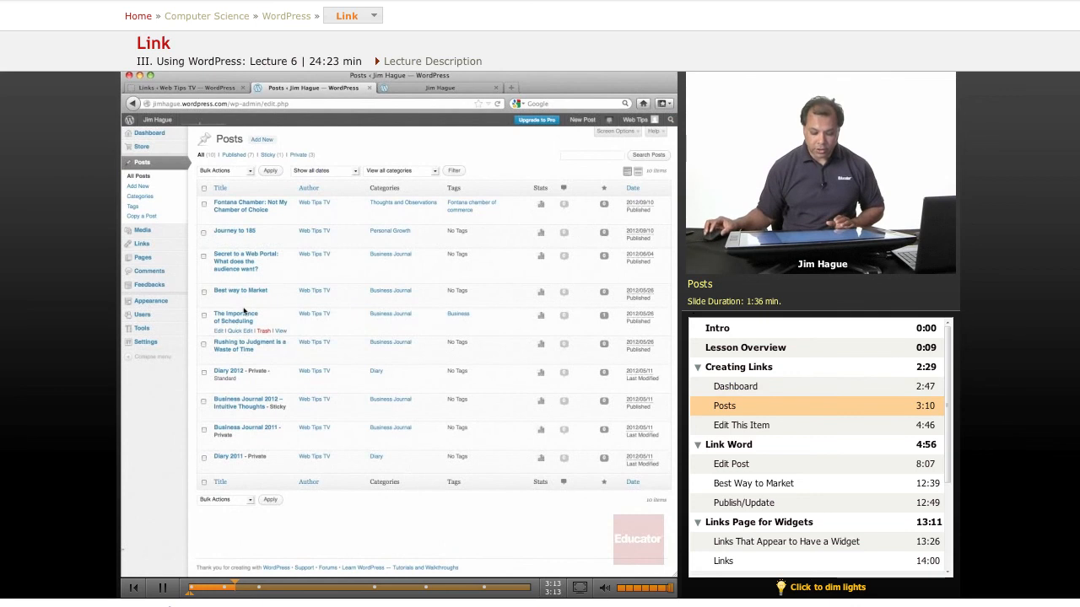
{"action": "mouse_move", "coordinate": [249, 346]}
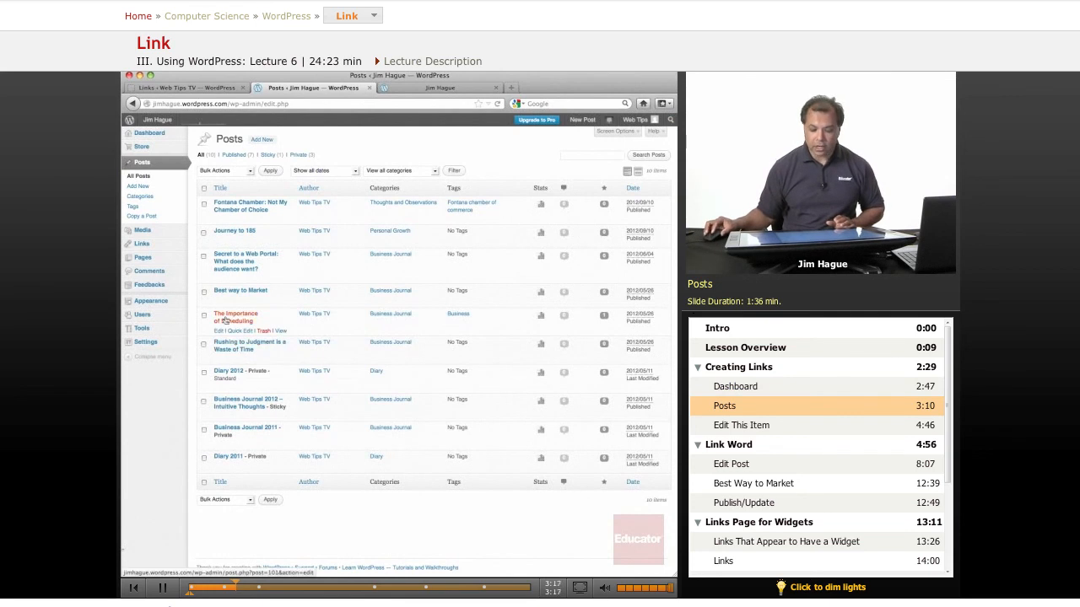
{"action": "left_click", "coordinate": [226, 329]}
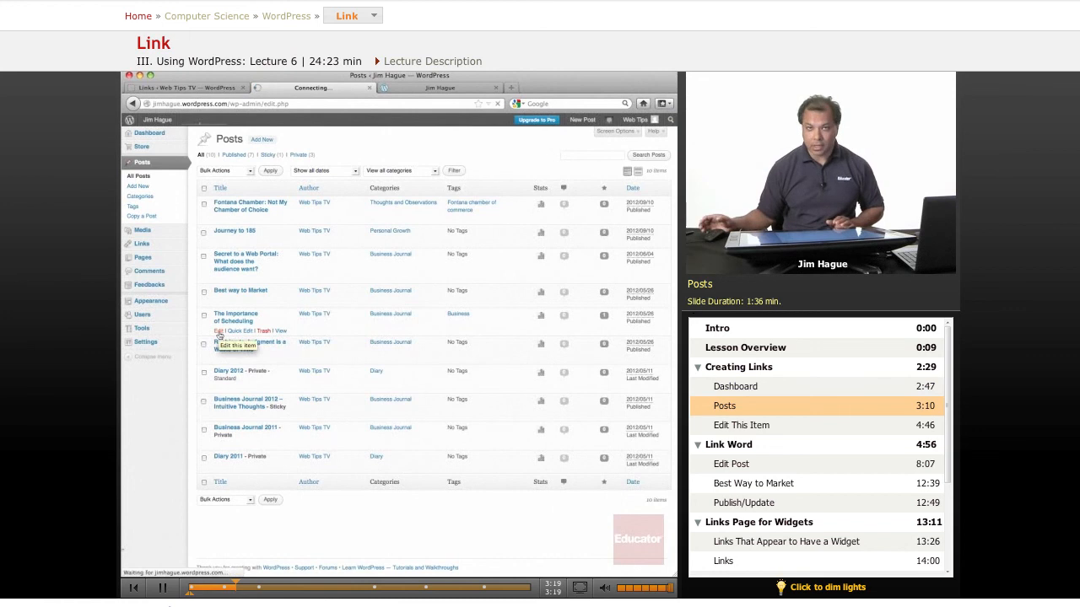
Load the Edit Post screen for 'The Importance of Scheduling' and scroll down its body text
{"action": "left_click", "coordinate": [236, 312]}
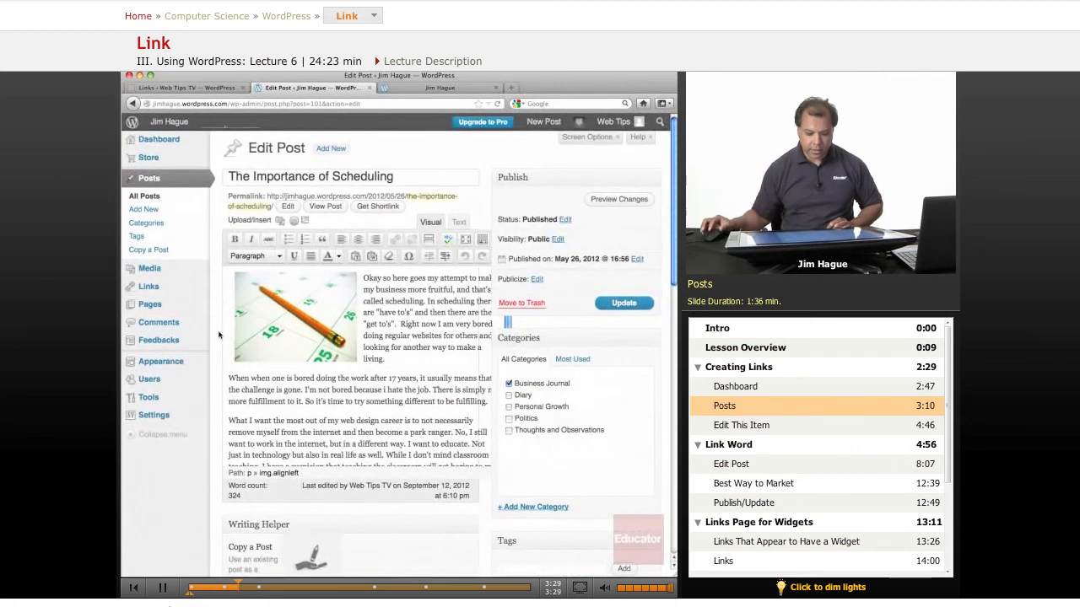
{"action": "scroll", "scroll_direction": "down", "scroll_amount": 3}
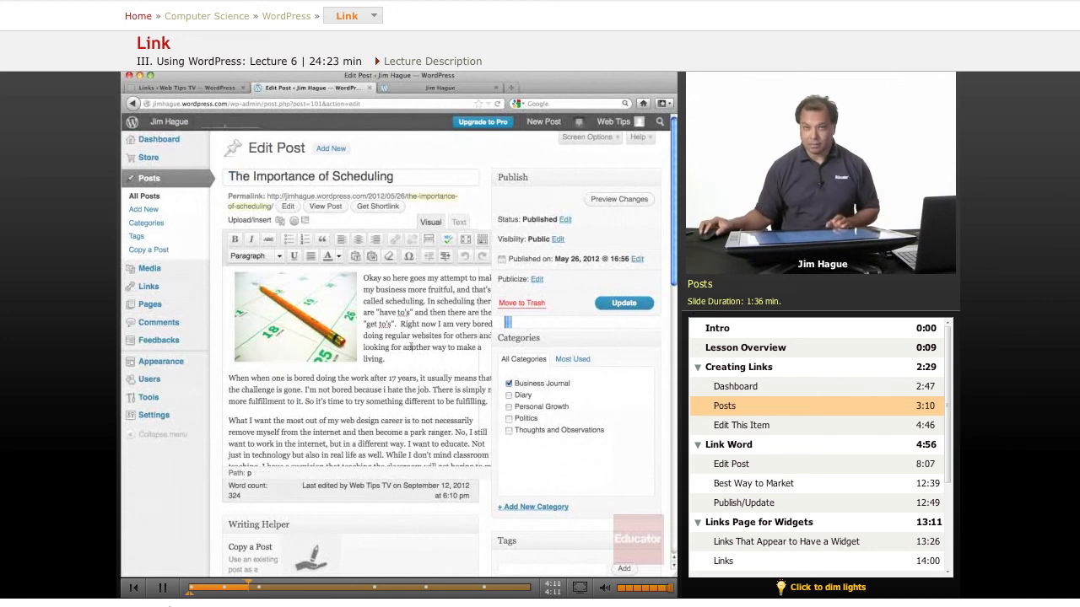
{"action": "scroll", "scroll_direction": "down", "scroll_amount": 3}
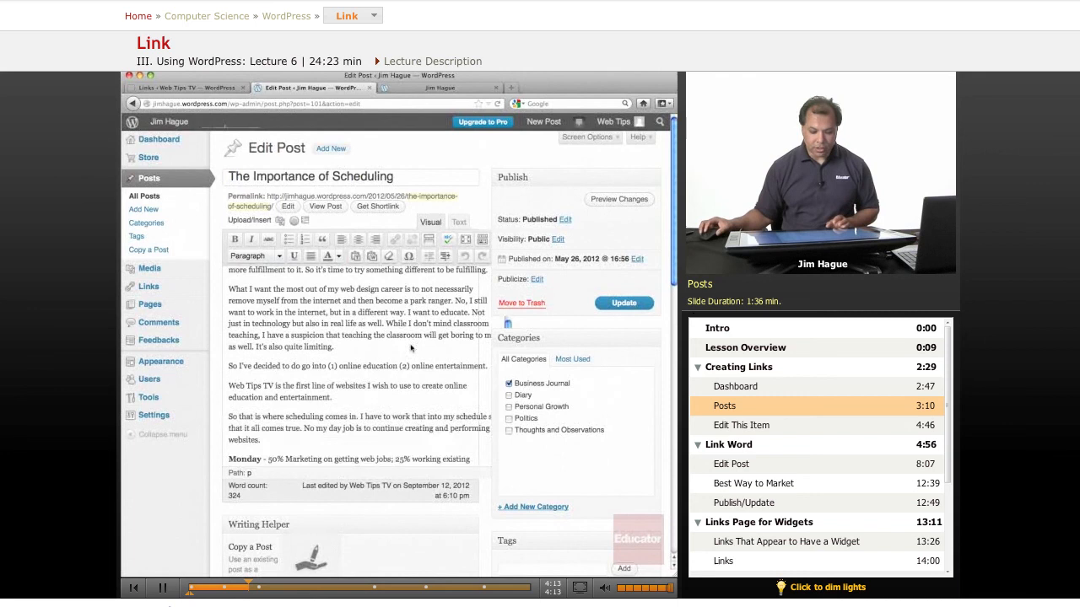